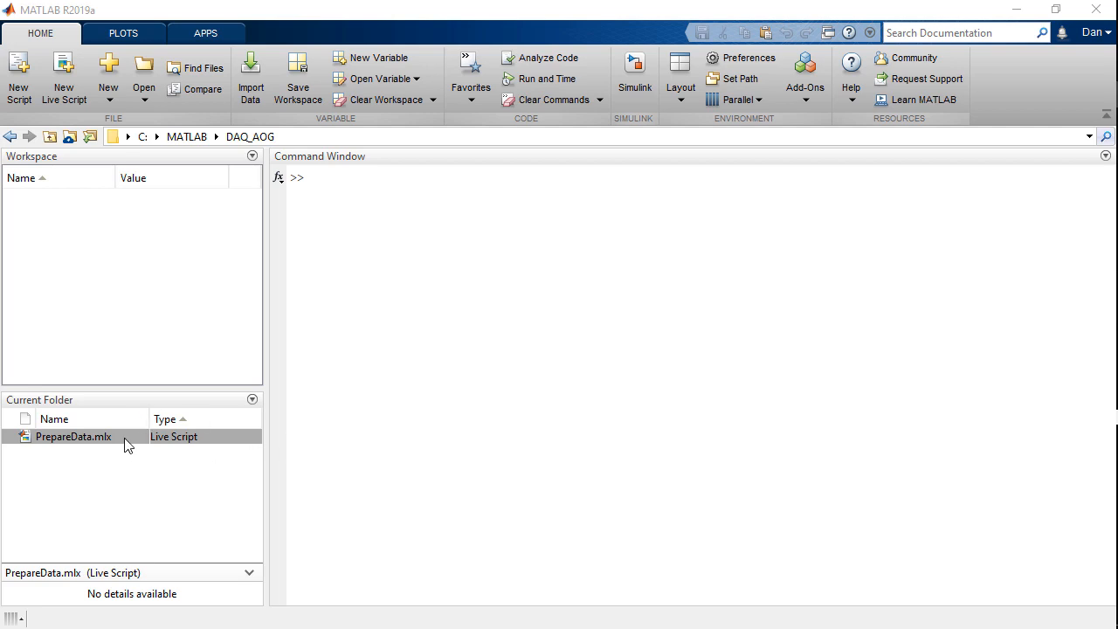
# Open PrepareData.mlx from the Current Folder in the Live Editor.
pyautogui.doubleClick(74, 436)
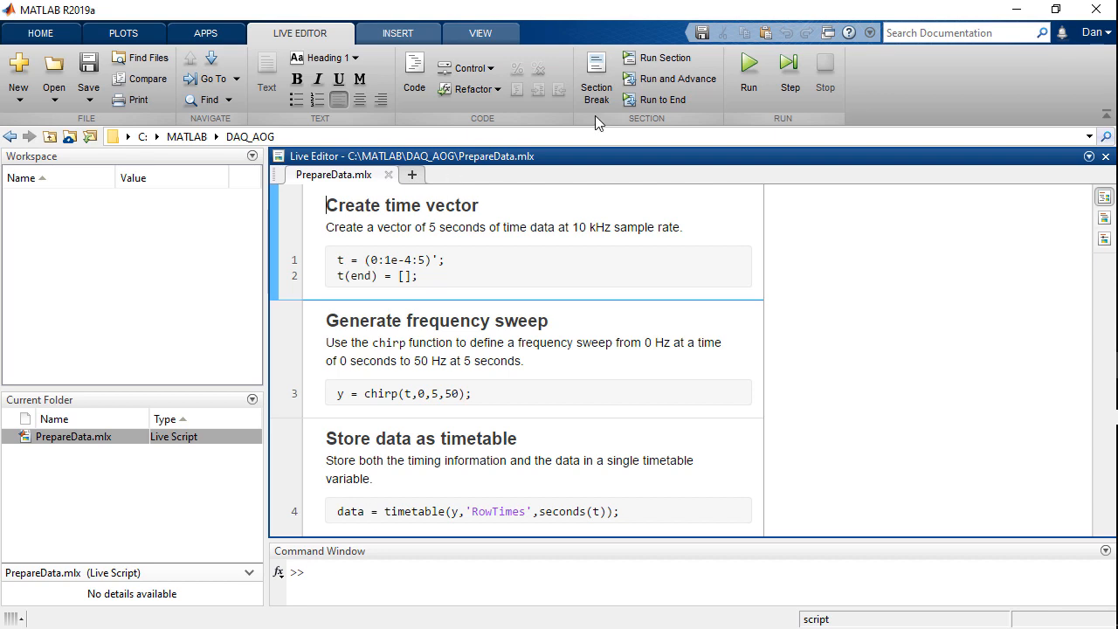
# Run PrepareData to create data, t and y (50000 elements), then show the Apps gallery.
pyautogui.click(748, 63)
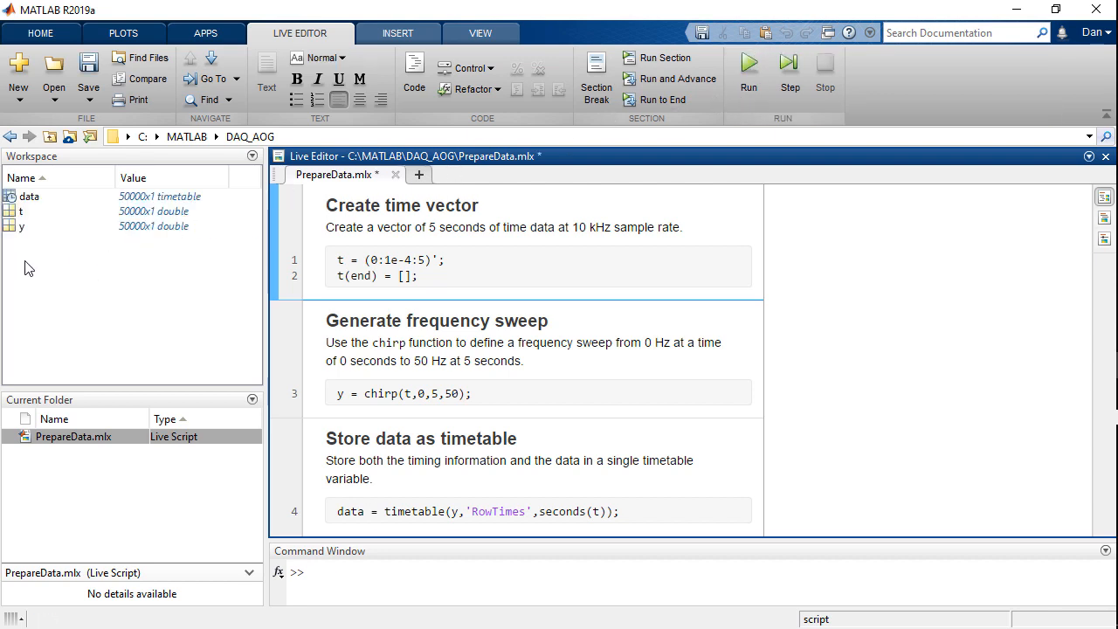
pyautogui.click(20, 227)
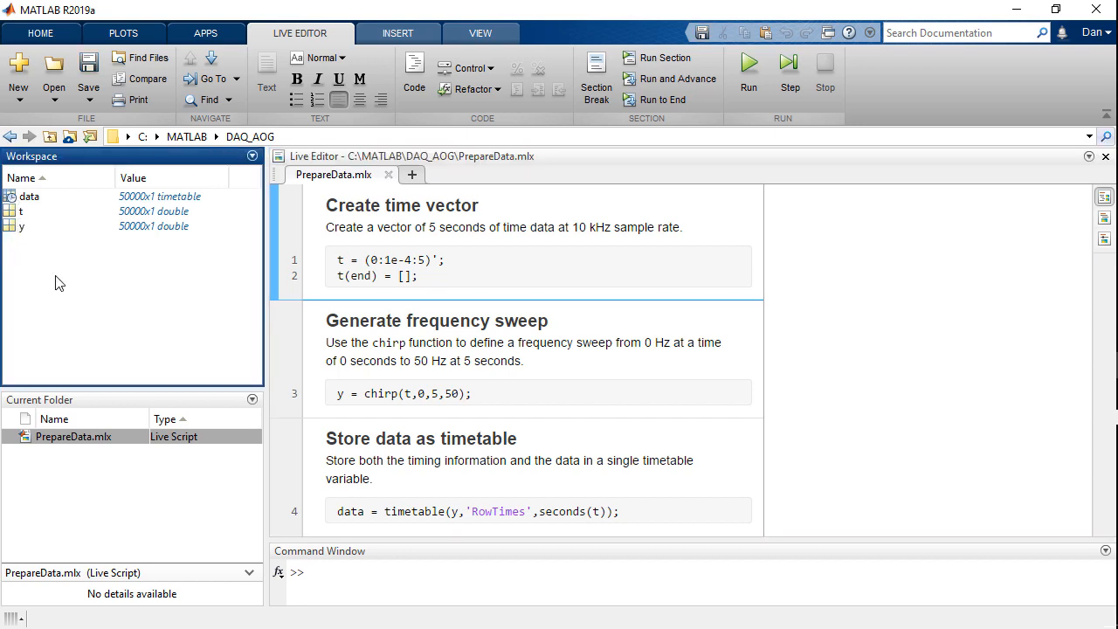
pyautogui.click(206, 33)
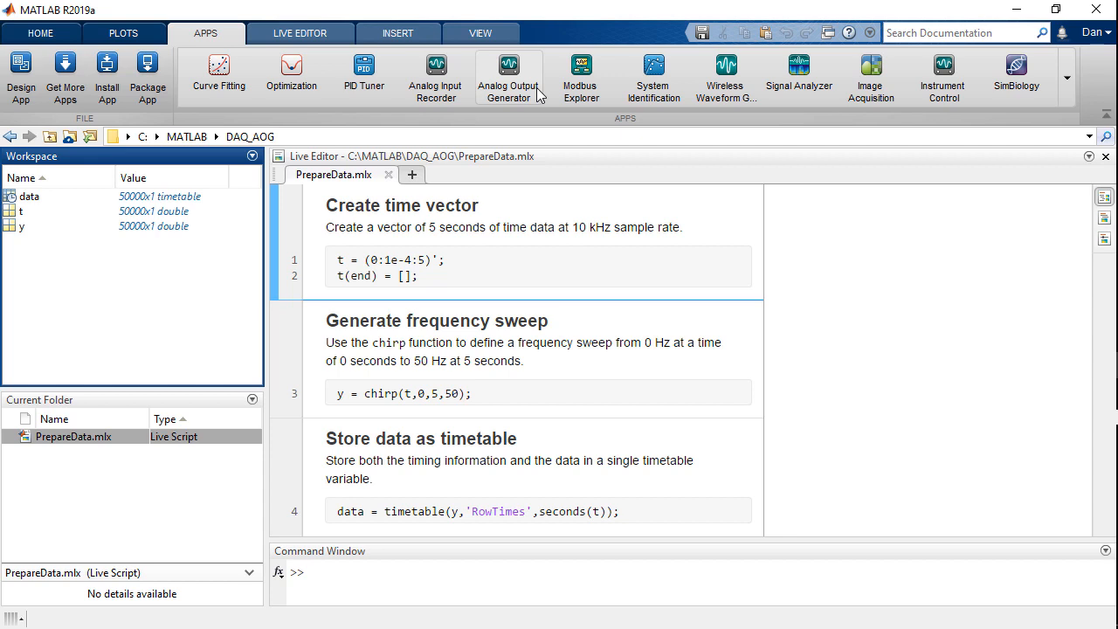
# Launch Analog Output Generator so its Device List shows the USB-6218 and DirectSound drivers.
pyautogui.click(509, 73)
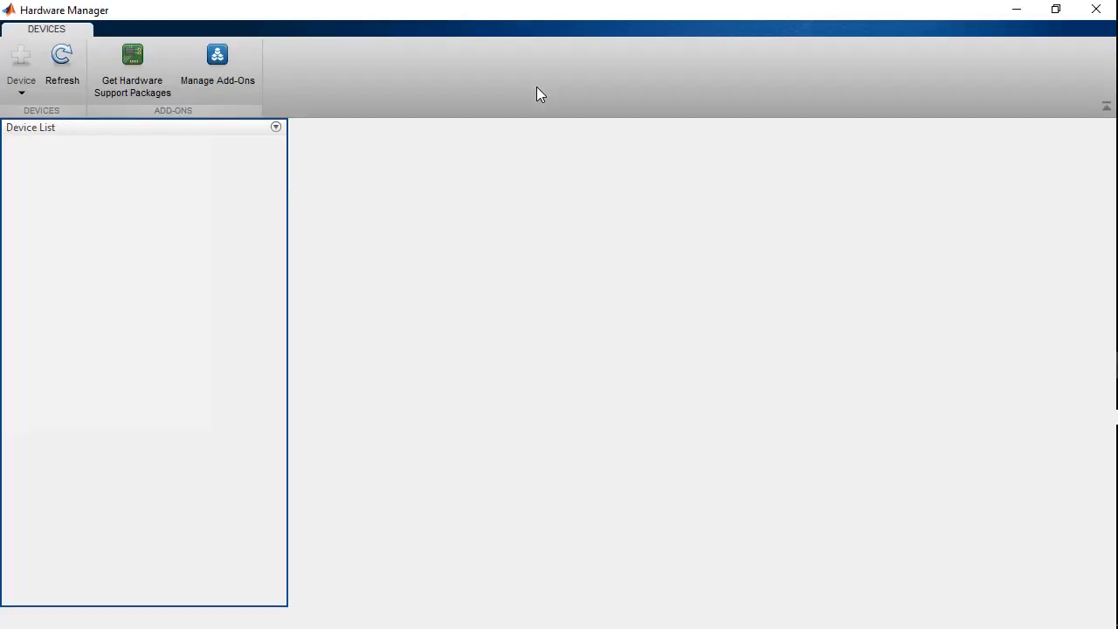
pyautogui.click(62, 62)
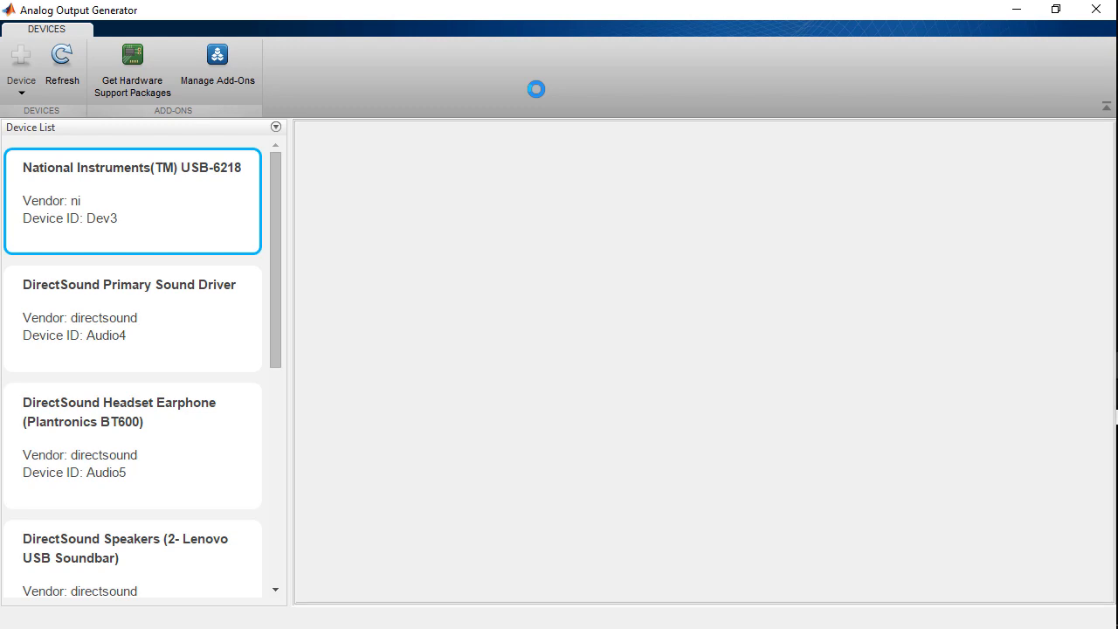
# Select the USB-6218, choose Test Signal (10 Hz Sine), and add channel ao1 alongside ao0.
pyautogui.click(133, 200)
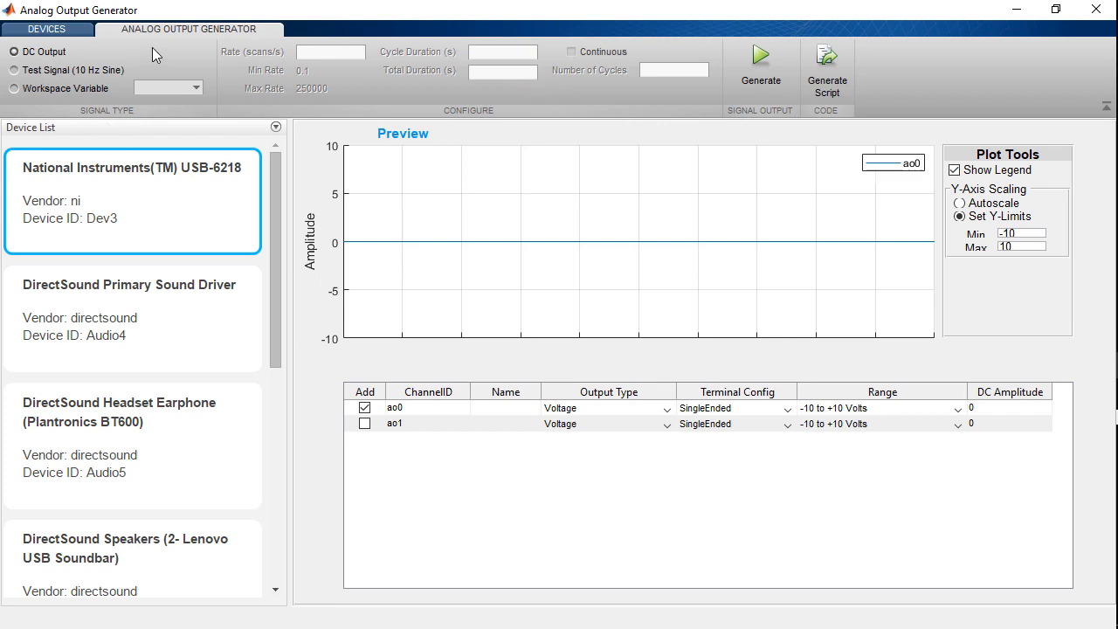
pyautogui.moveTo(249, 191)
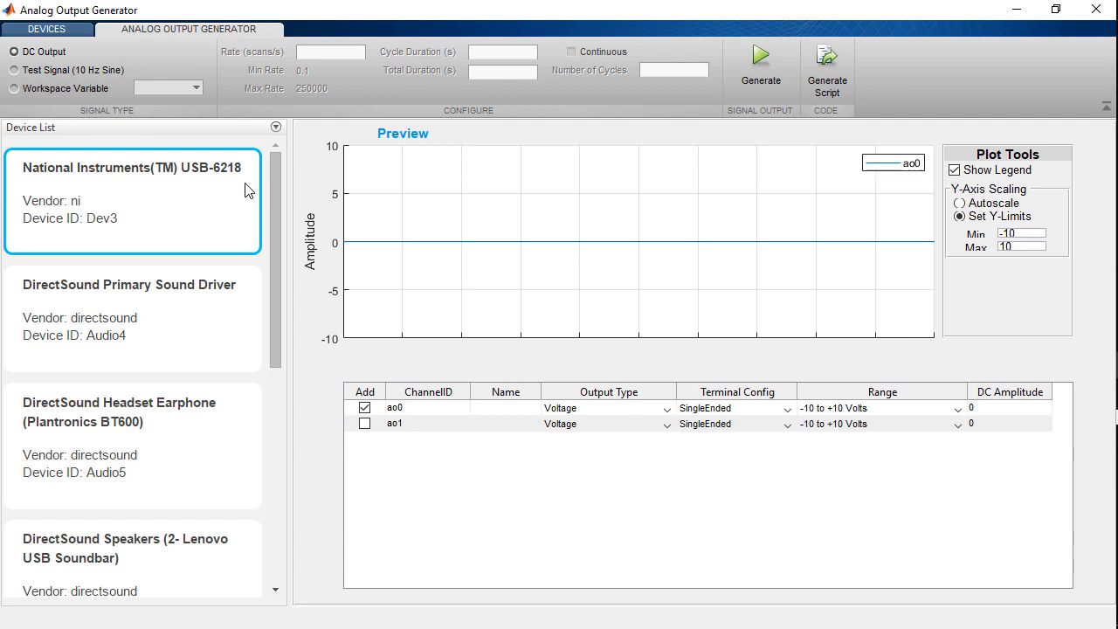
pyautogui.click(14, 70)
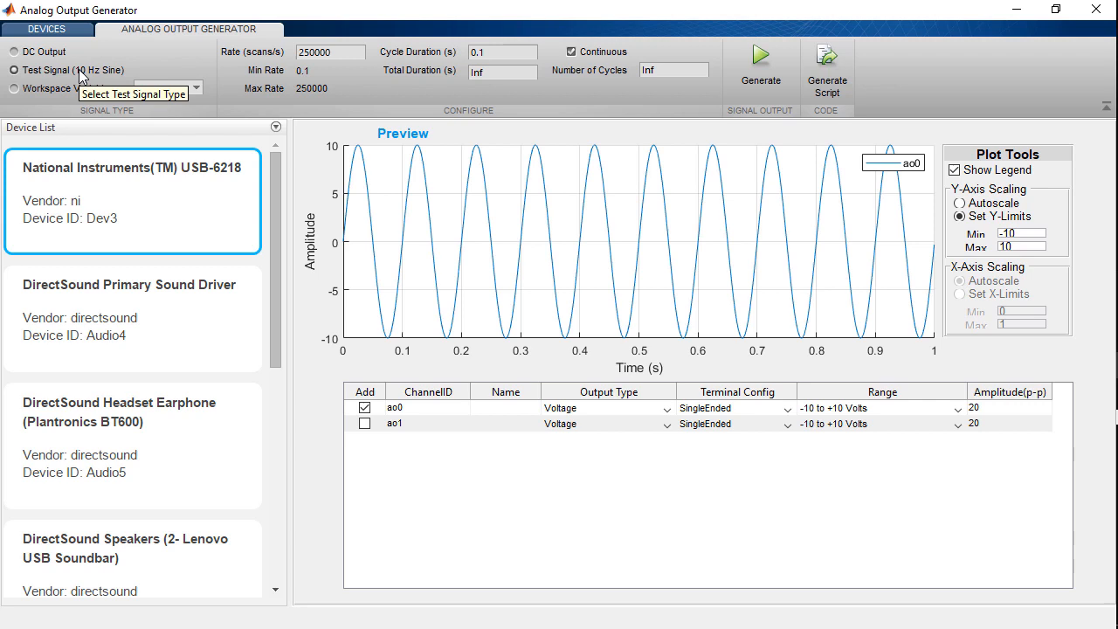
pyautogui.moveTo(367, 451)
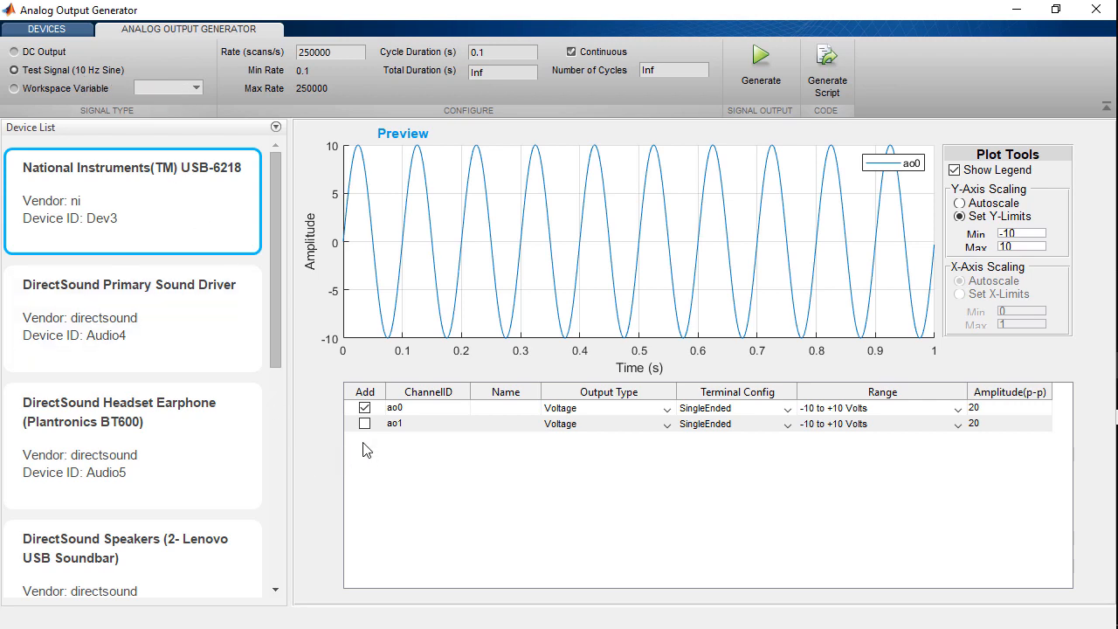
pyautogui.click(364, 425)
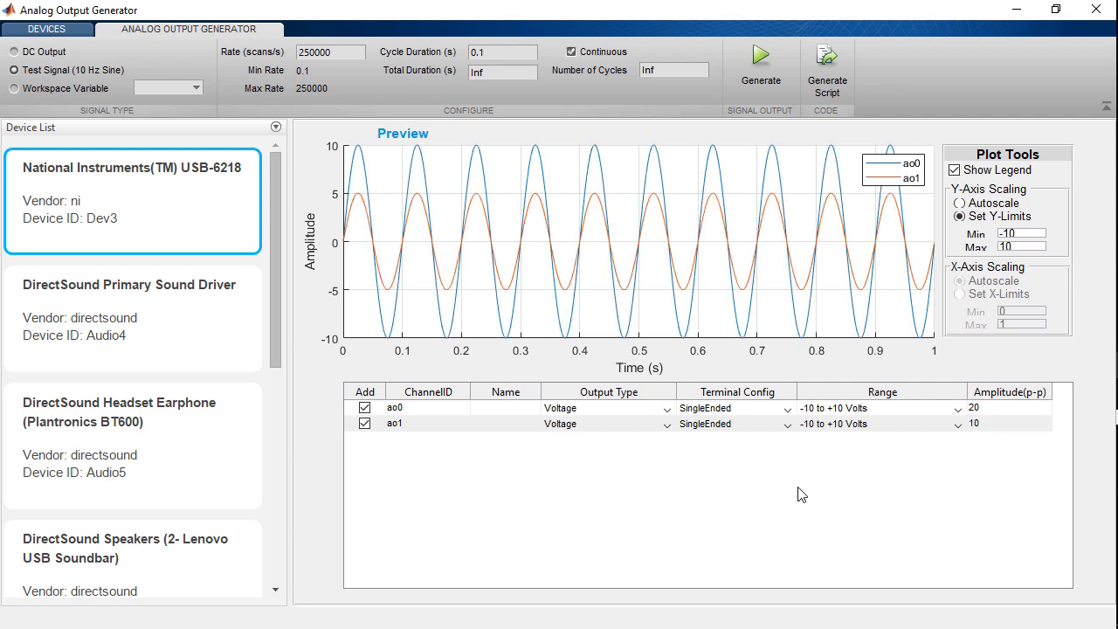
pyautogui.moveTo(804, 140)
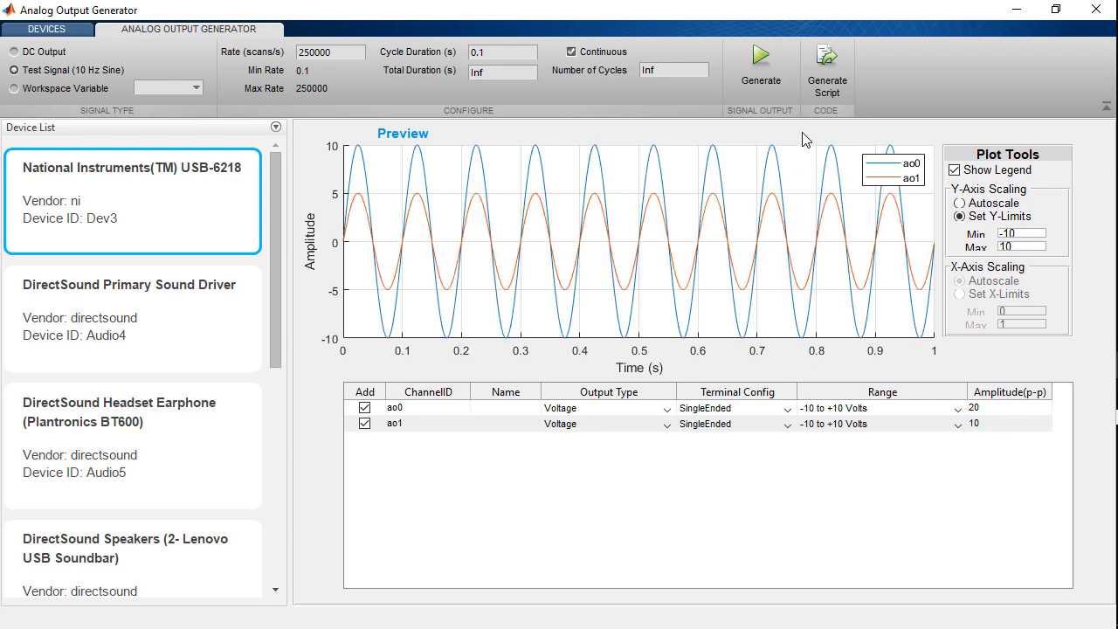